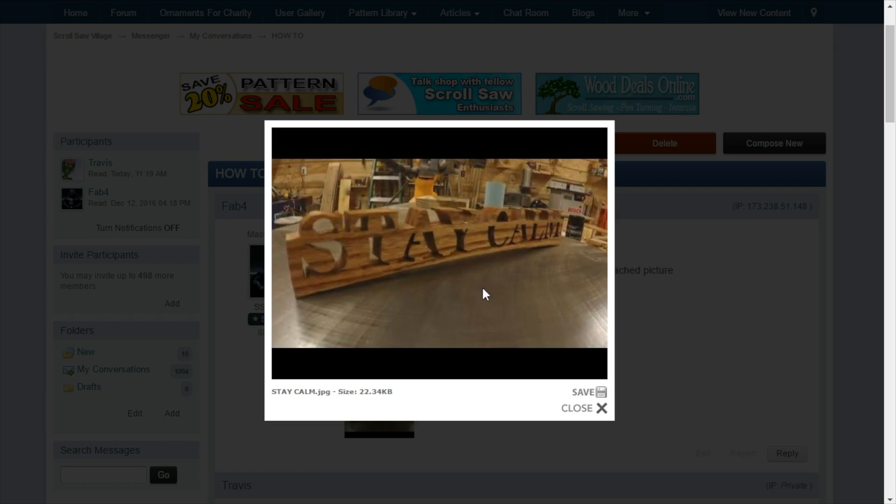
pyautogui.moveTo(336, 269)
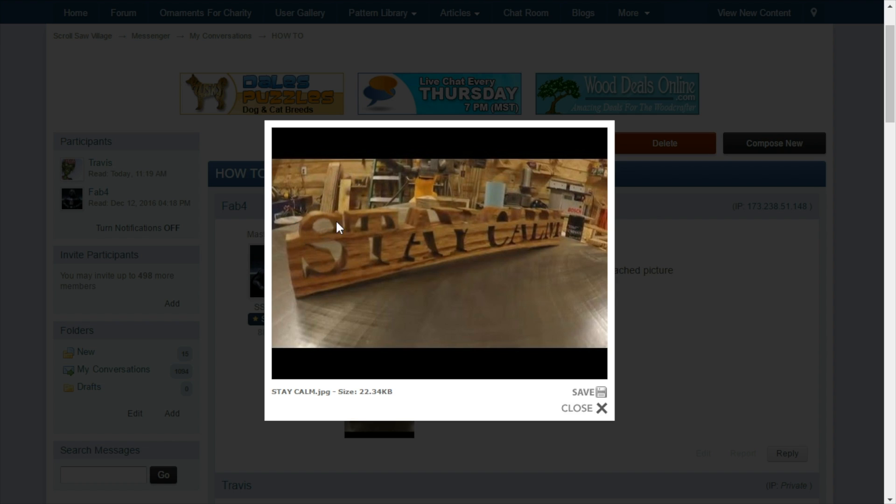
pyautogui.moveTo(314, 280)
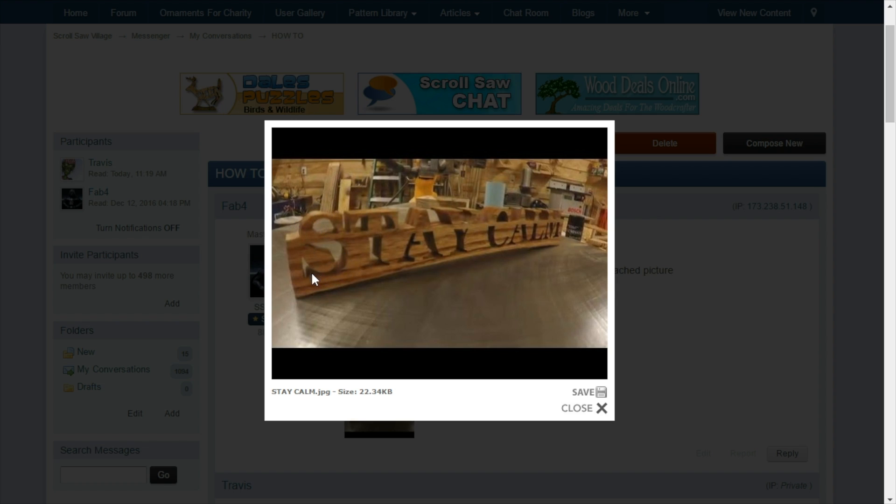
pyautogui.moveTo(360, 323)
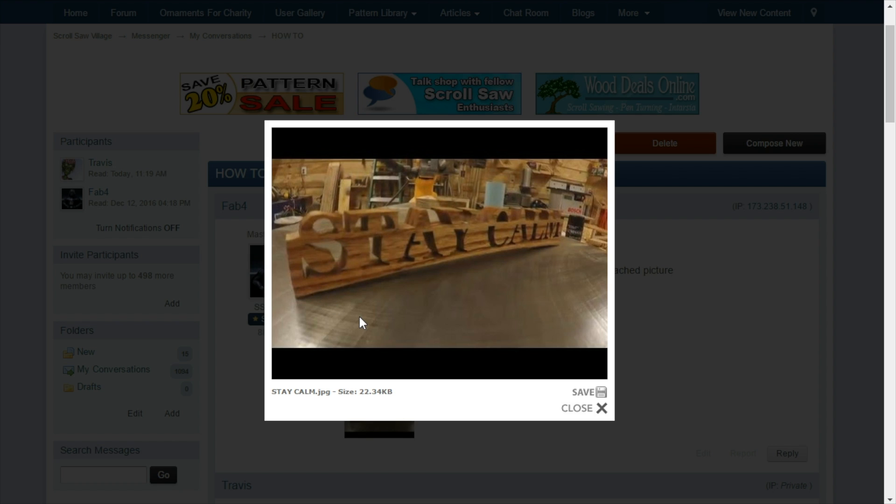
pyautogui.moveTo(502, 262)
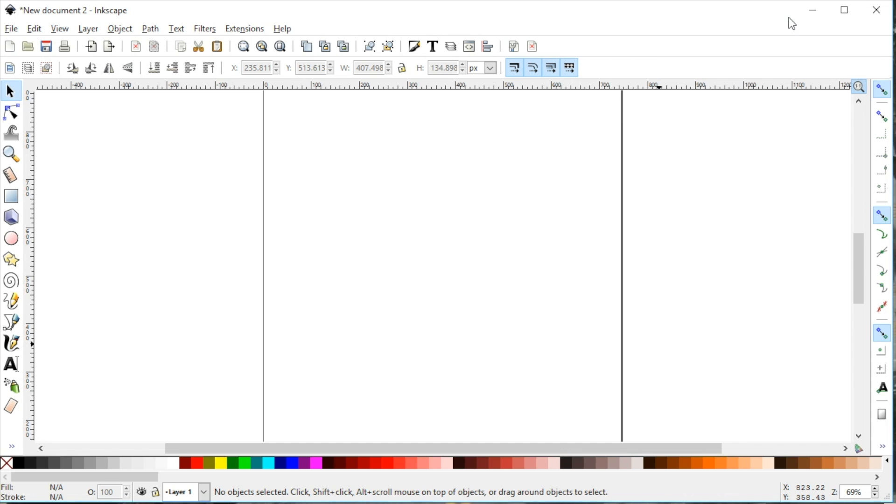
pyautogui.moveTo(9, 194)
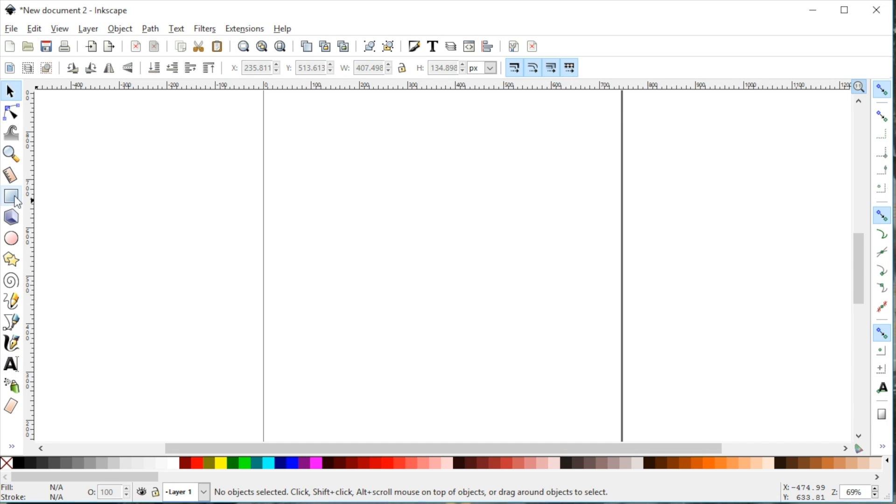
# Draw a wide magenta rectangle as the bar and remove its outline.
pyautogui.moveTo(289, 211); pyautogui.dragTo(563, 296)
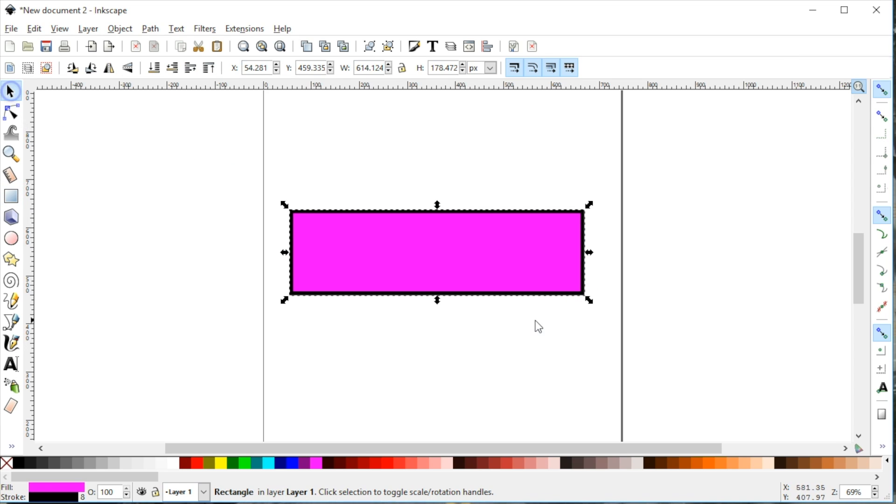
pyautogui.rightClick(5, 463)
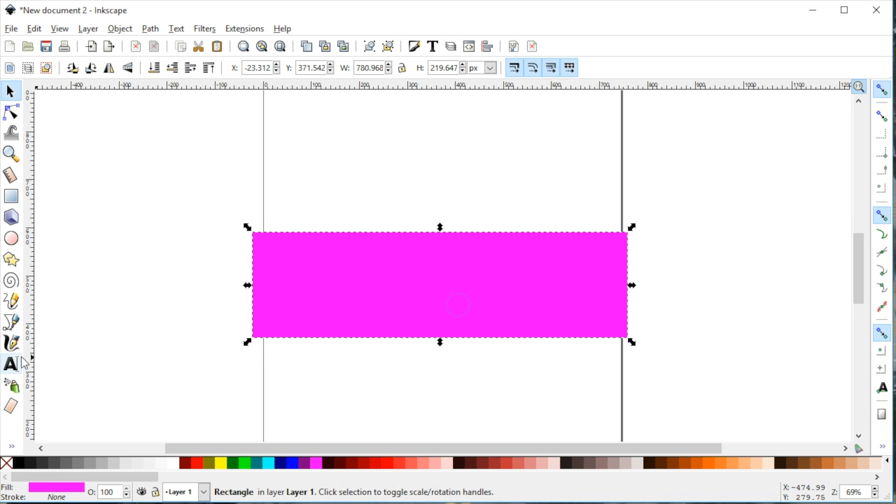
# Add the text TEST above the bar and set it in Times New Roman Bold.
pyautogui.click(10, 362)
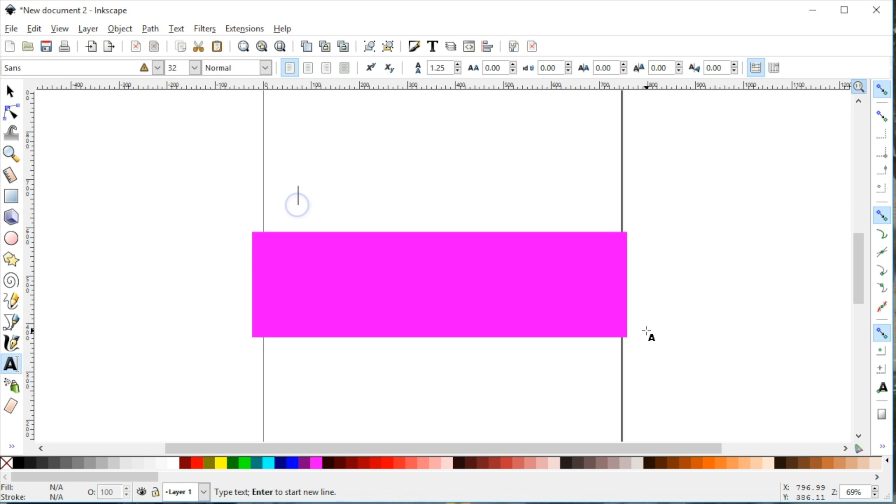
pyautogui.write('TESX')
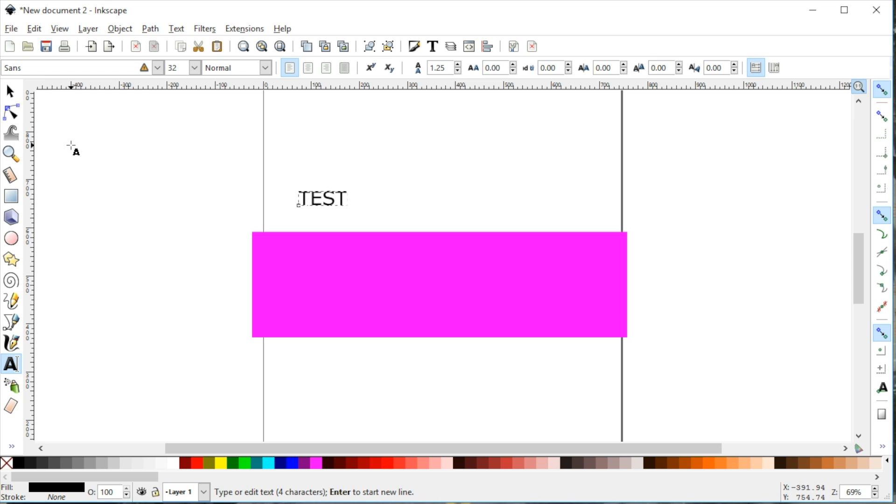
pyautogui.click(433, 46)
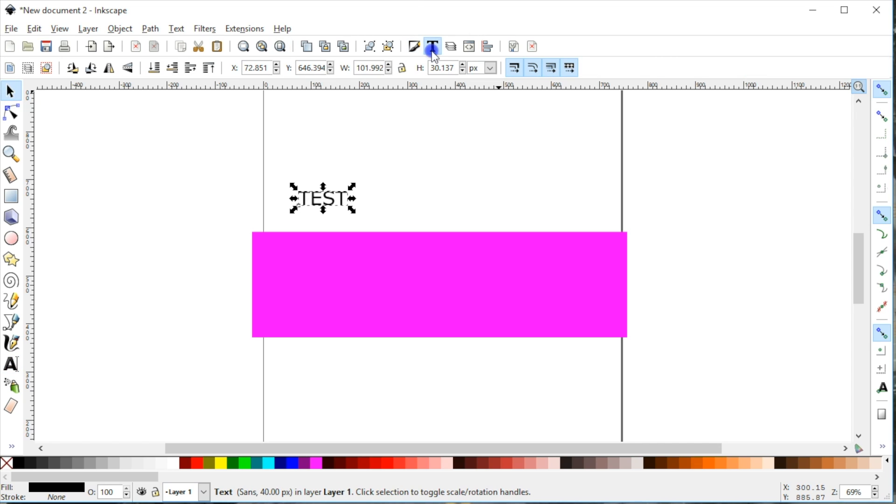
pyautogui.click(434, 45)
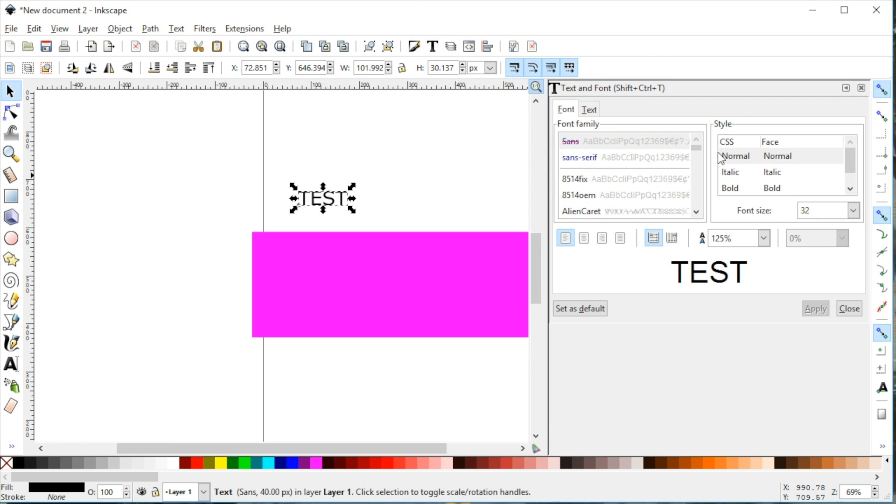
pyautogui.scroll(-3)
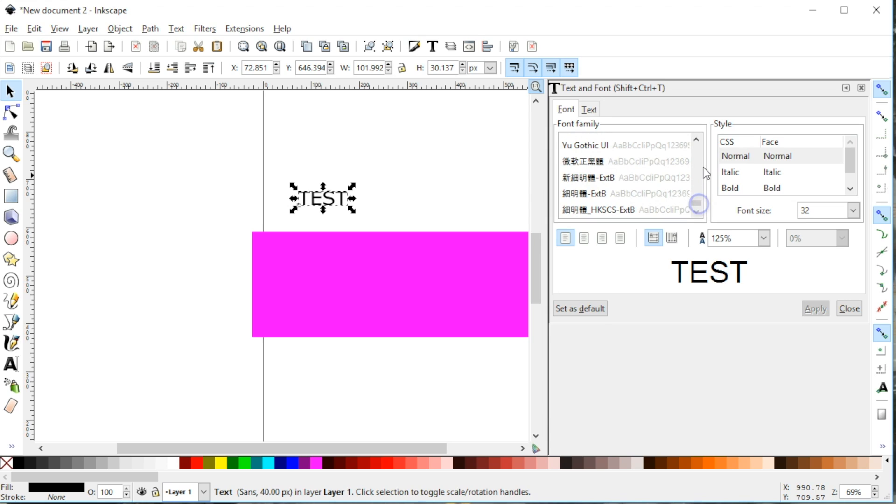
pyautogui.scroll(-3)
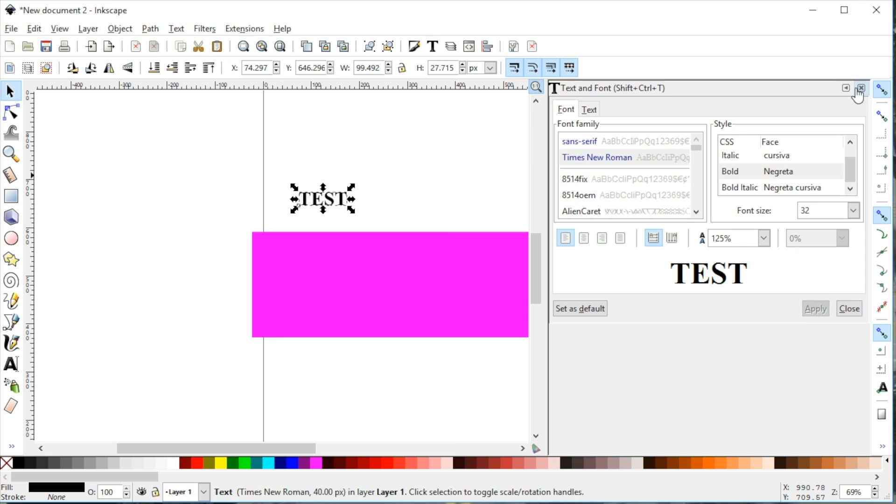
pyautogui.click(862, 88)
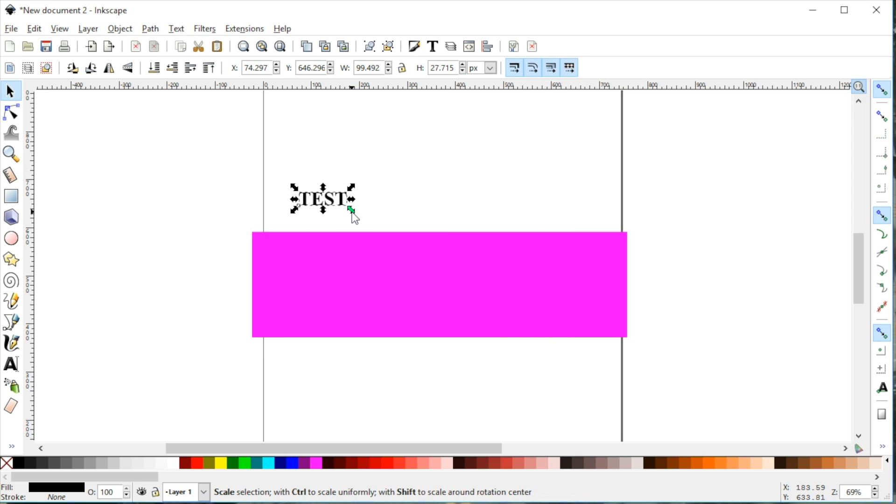
# Scale TEST to span the bar's width and shorten the bar to the letters' bottom.
pyautogui.moveTo(350, 212); pyautogui.dragTo(501, 296)
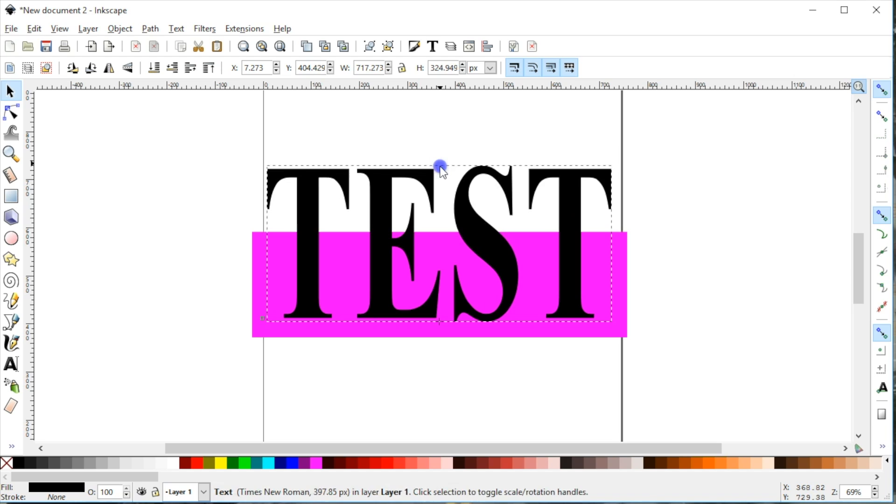
pyautogui.click(441, 167)
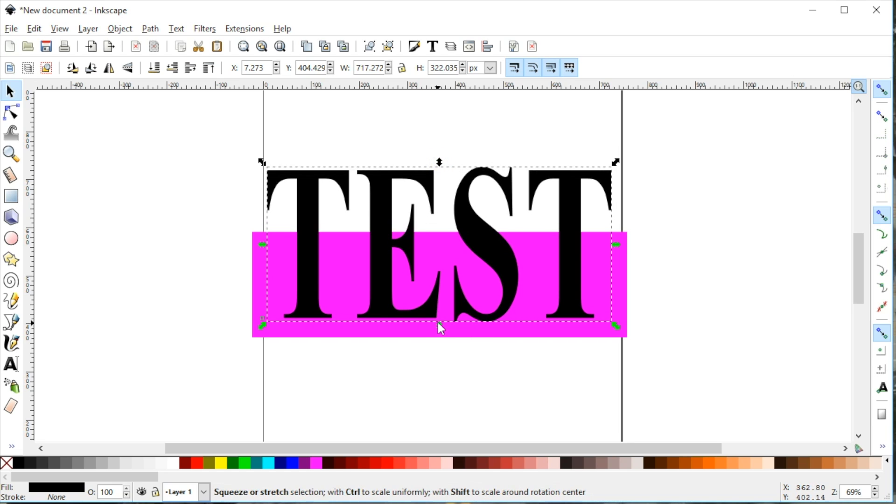
pyautogui.moveTo(439, 326); pyautogui.dragTo(439, 302)
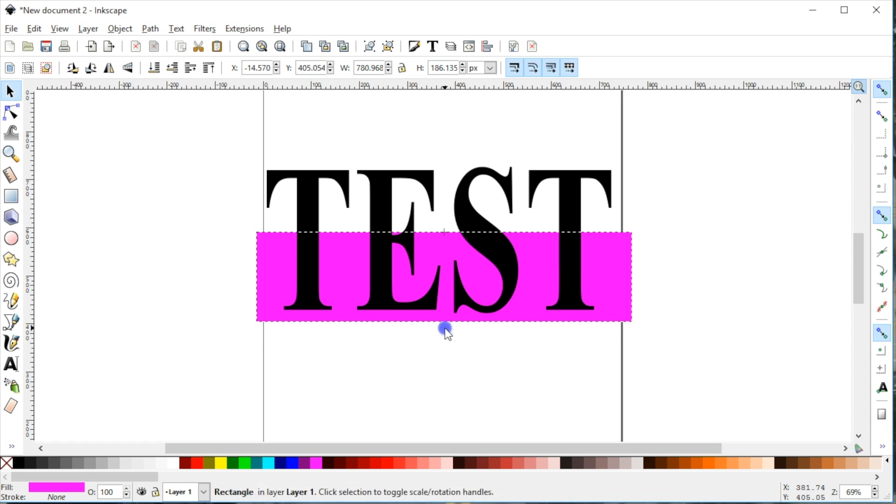
# Select the text and bar together and bring up Align and Distribute, then select the bar.
pyautogui.moveTo(447, 328); pyautogui.dragTo(691, 393)
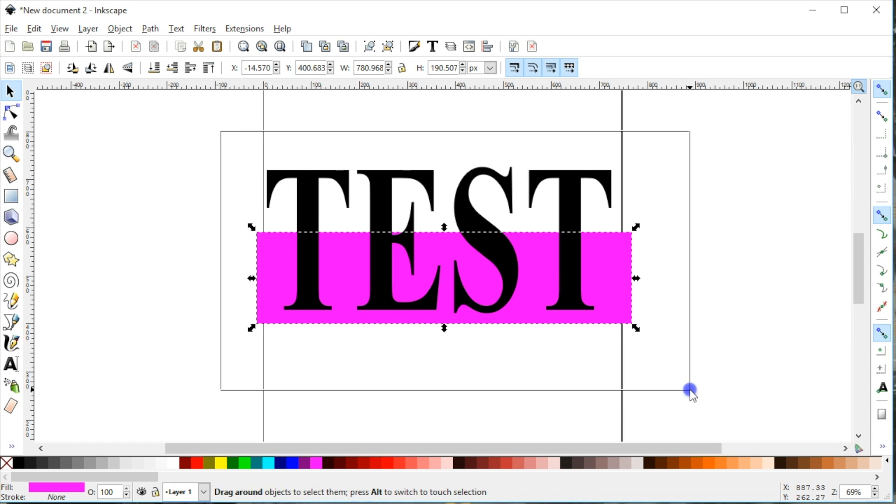
pyautogui.click(490, 47)
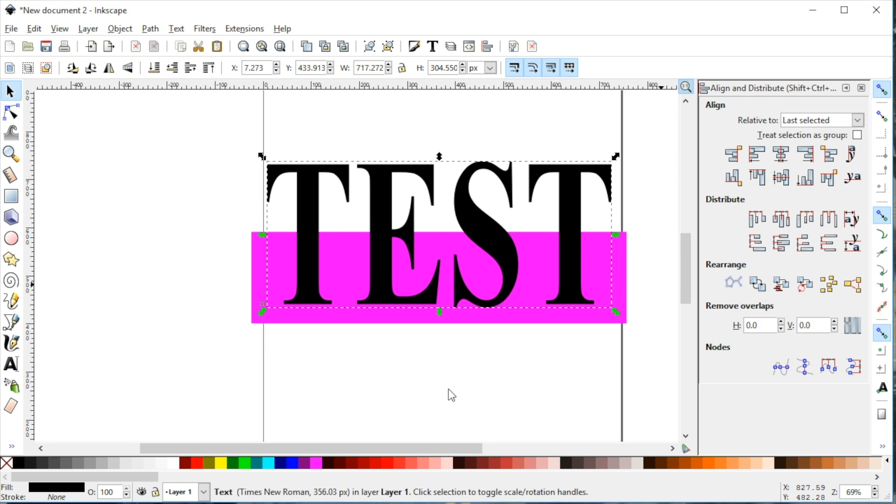
pyautogui.moveTo(419, 354)
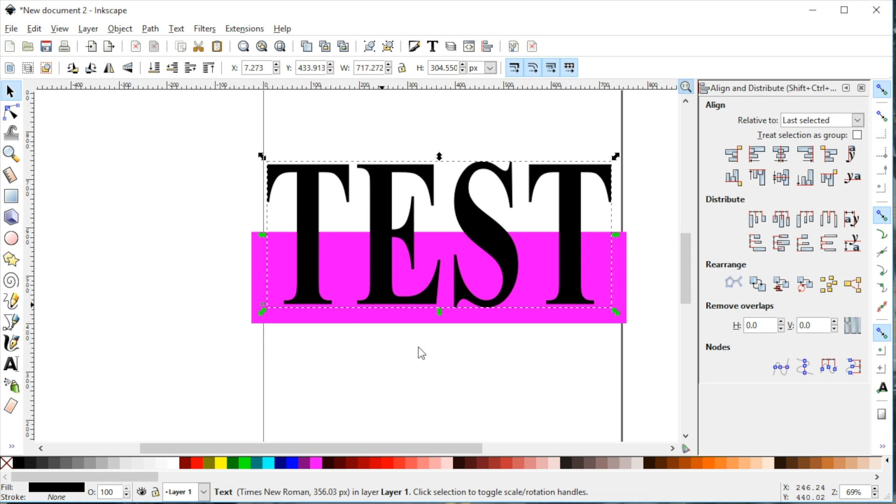
pyautogui.click(275, 342)
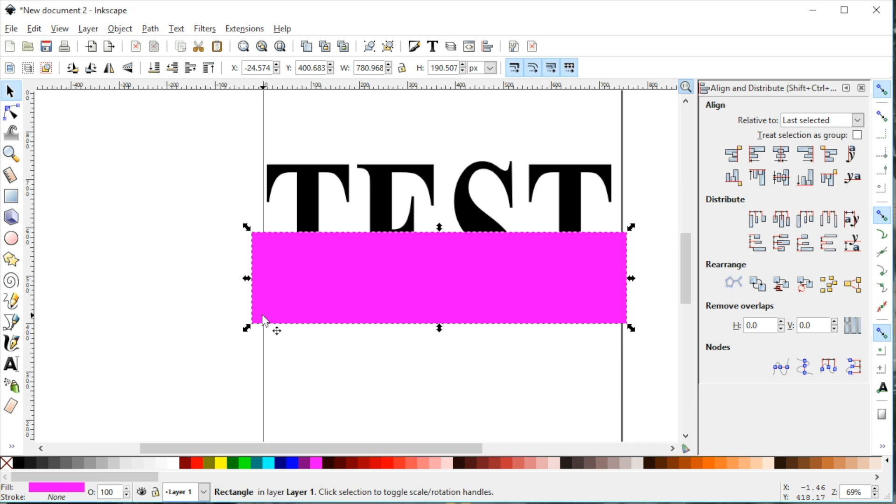
pyautogui.moveTo(268, 474)
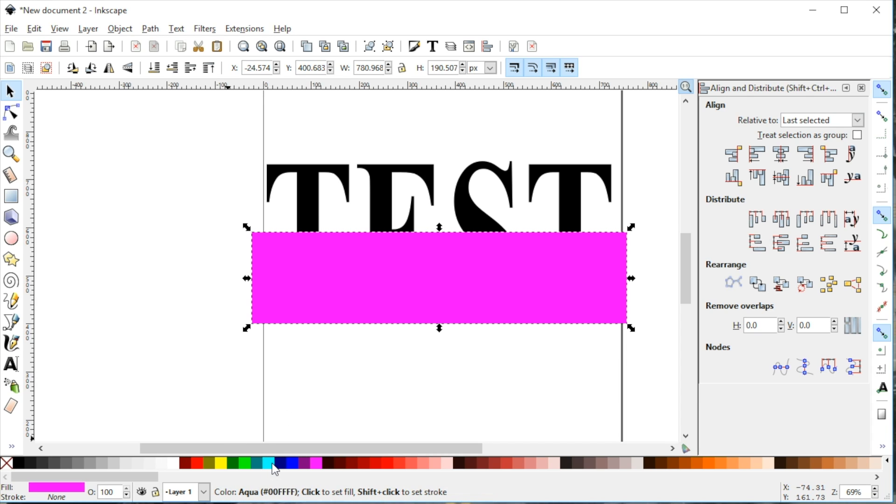
# Fill the duplicate bar with aqua and check it sits exactly over the magenta copy.
pyautogui.click(266, 461)
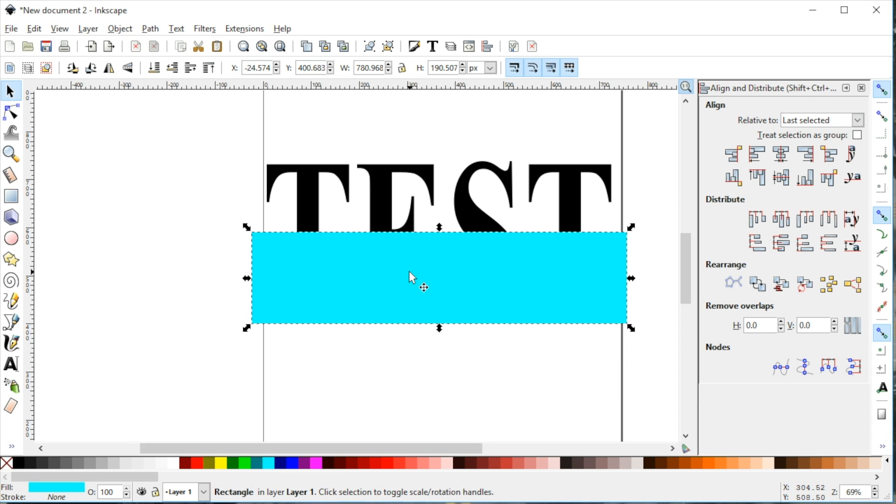
pyautogui.moveTo(411, 278); pyautogui.dragTo(411, 352)
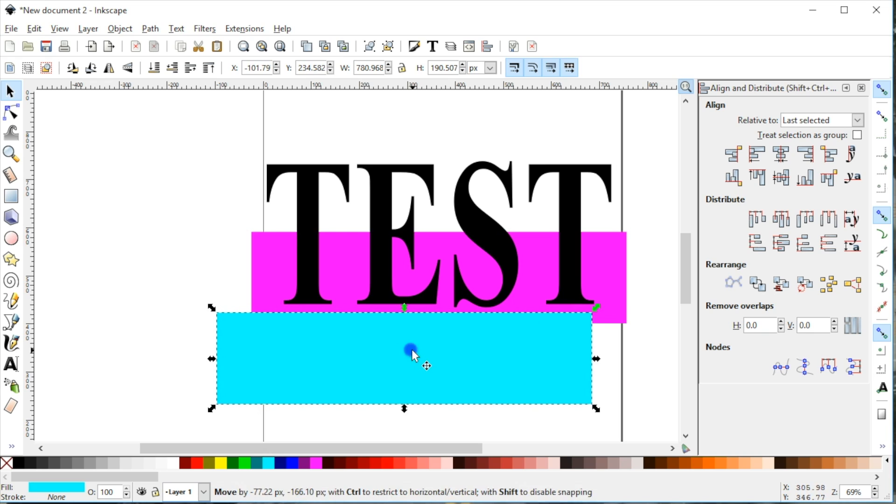
pyautogui.moveTo(412, 351); pyautogui.dragTo(411, 278)
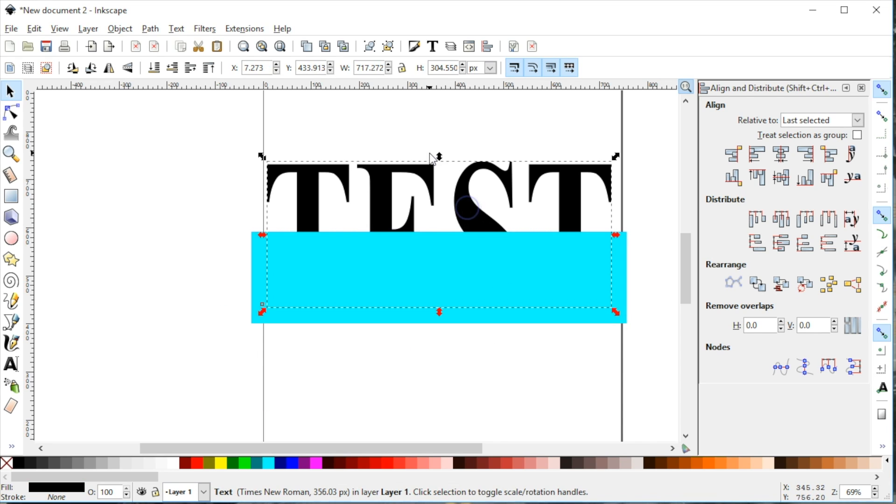
pyautogui.moveTo(276, 326)
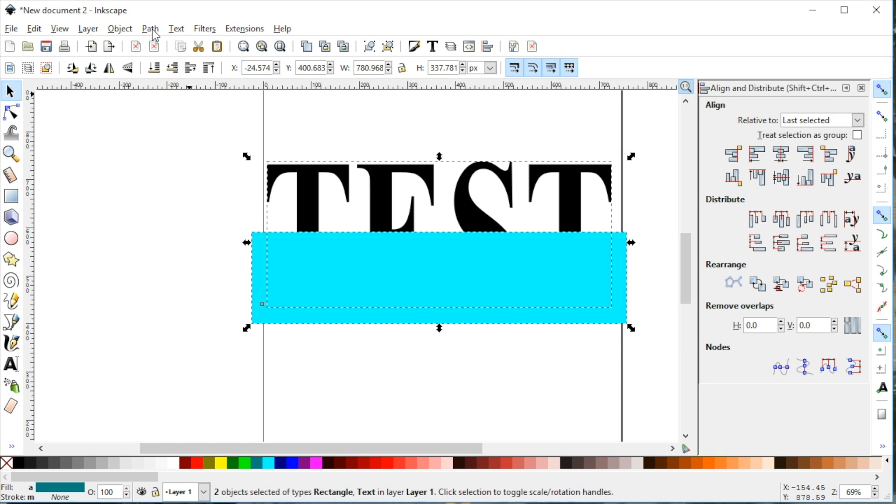
# Apply Path > Exclusion to the aqua bar and TEST, then shift the result aside.
pyautogui.click(149, 28)
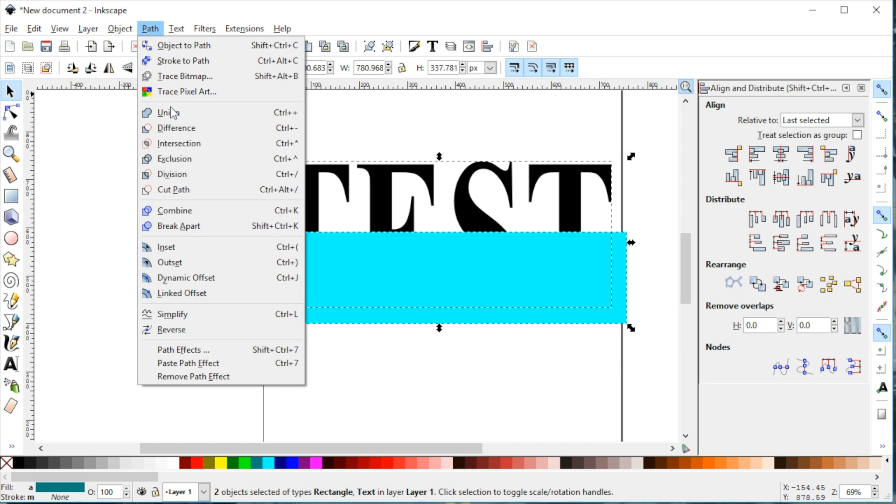
pyautogui.click(175, 128)
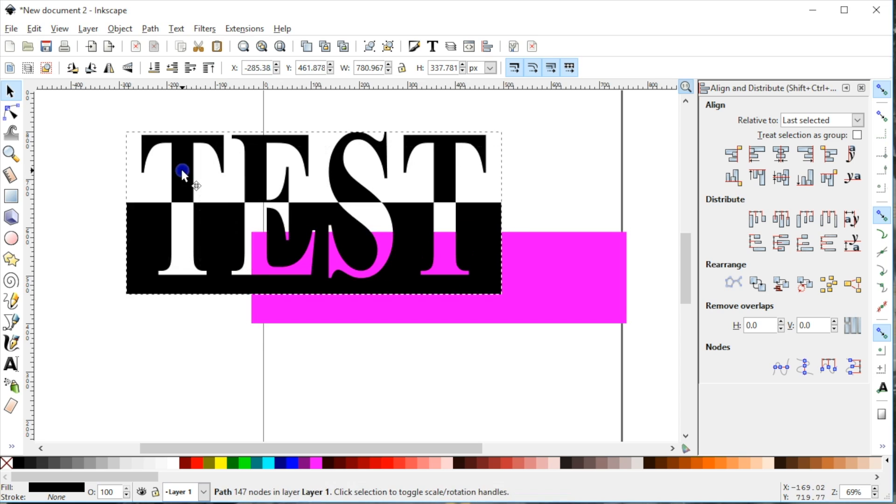
pyautogui.moveTo(183, 172); pyautogui.dragTo(143, 189)
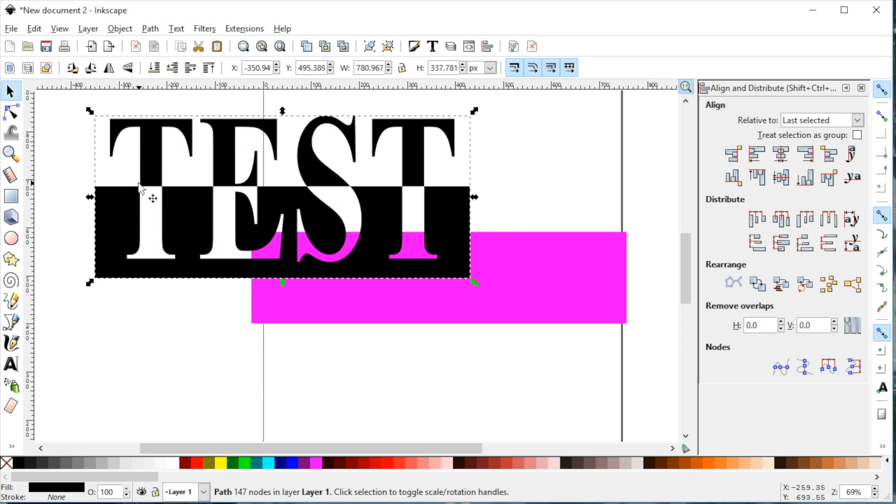
pyautogui.moveTo(160, 208)
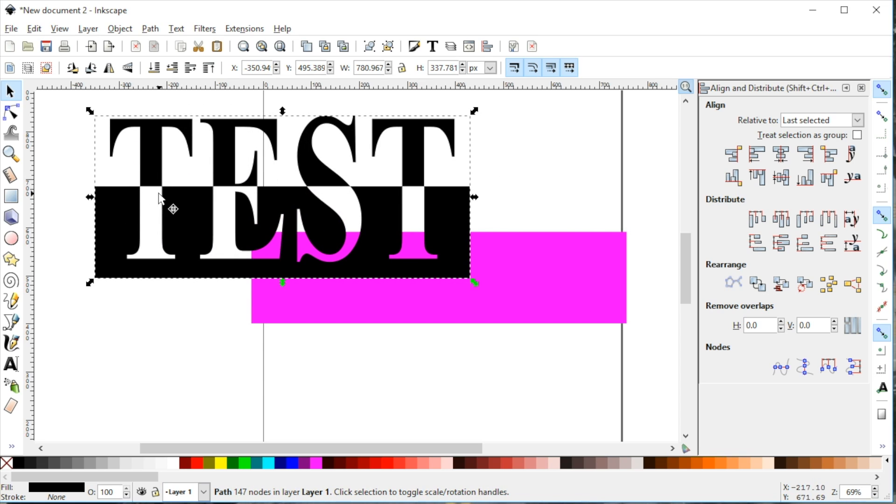
pyautogui.moveTo(159, 172)
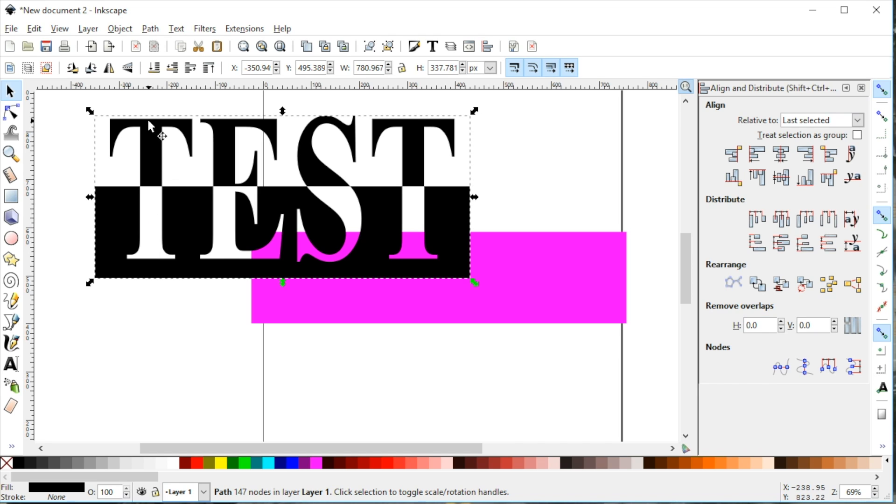
pyautogui.moveTo(179, 302)
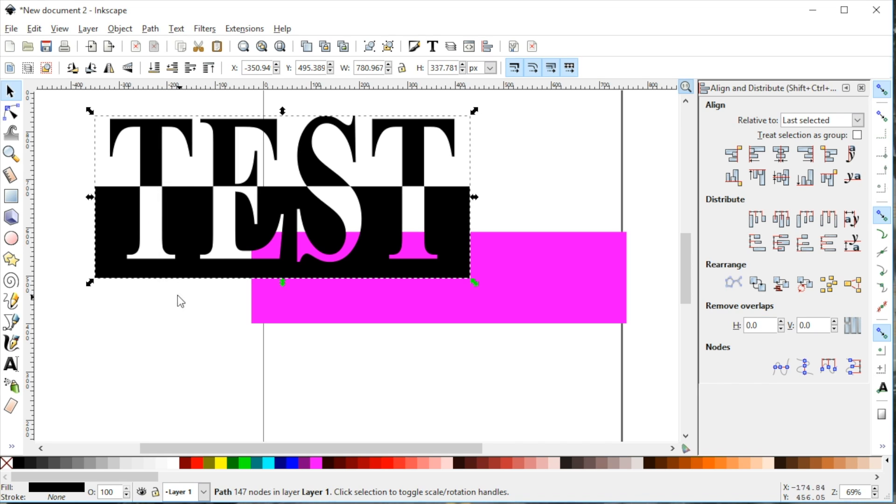
pyautogui.moveTo(166, 272)
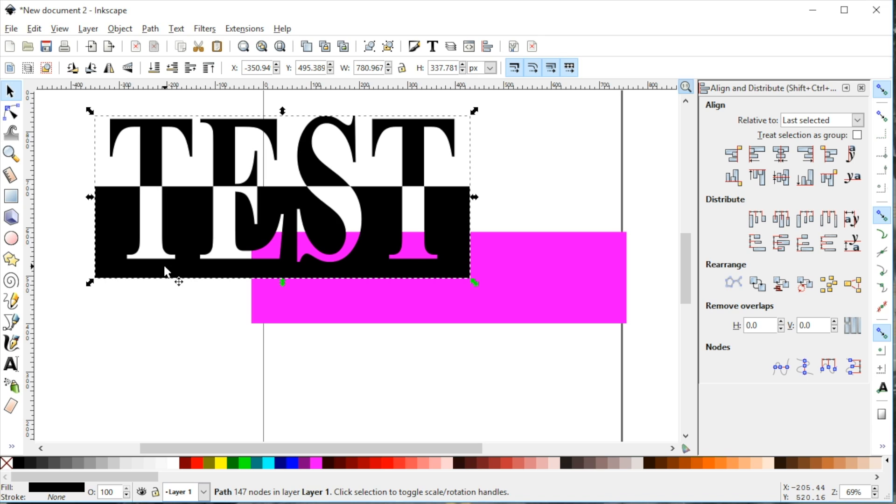
pyautogui.moveTo(146, 201)
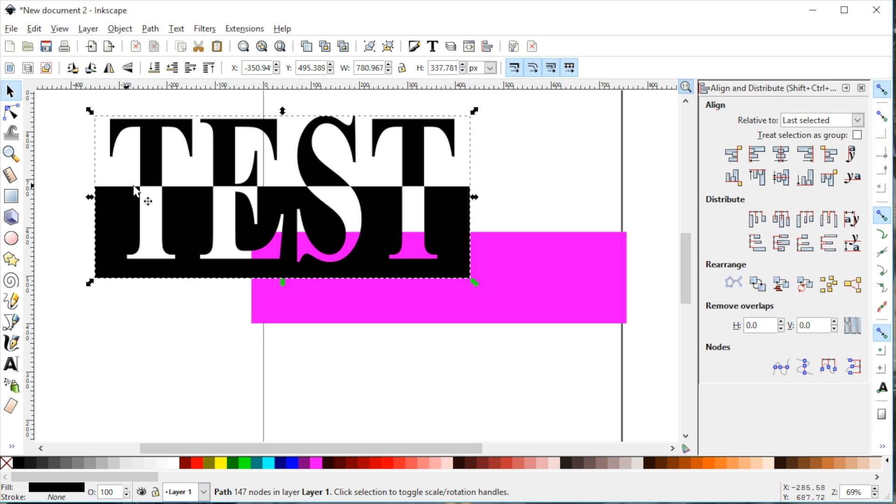
pyautogui.moveTo(175, 181)
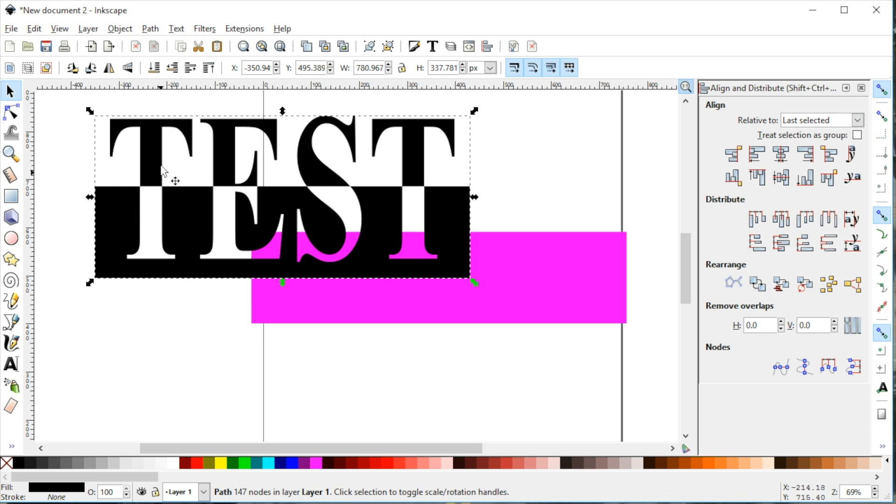
pyautogui.moveTo(154, 271)
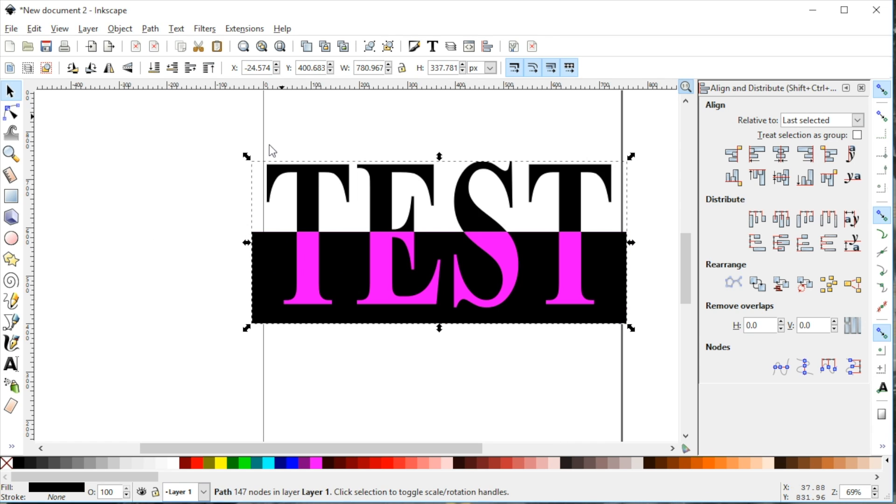
pyautogui.moveTo(586, 271)
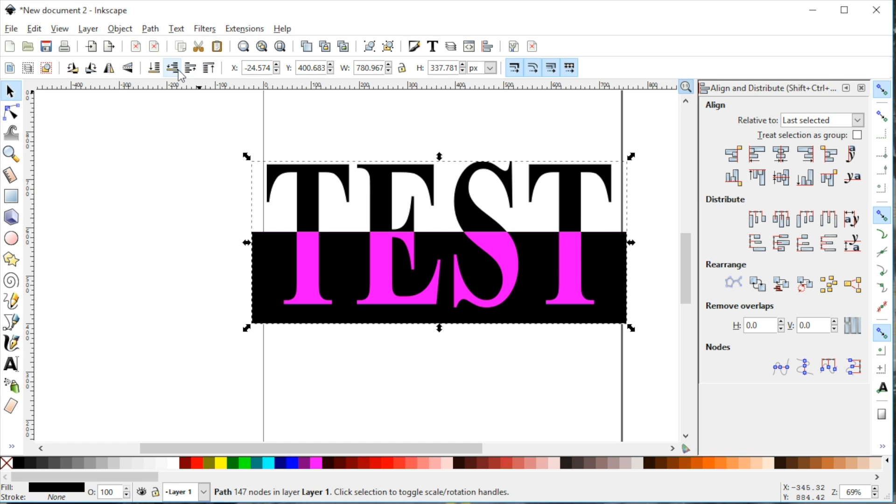
pyautogui.moveTo(156, 69)
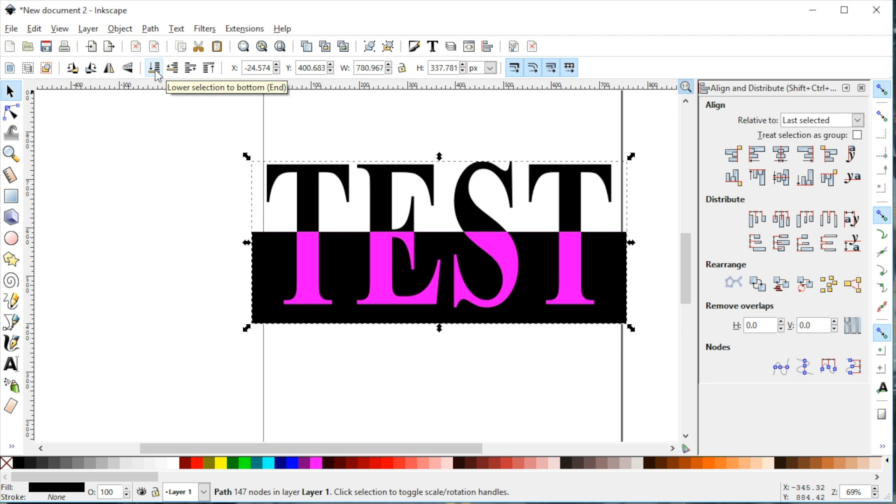
# Lower the merged black path to the bottom, behind the magenta bar.
pyautogui.click(153, 67)
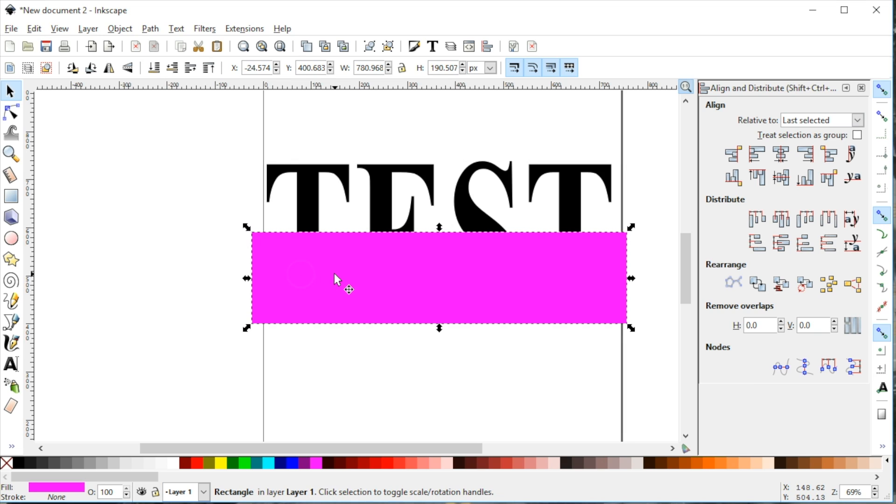
pyautogui.moveTo(105, 449)
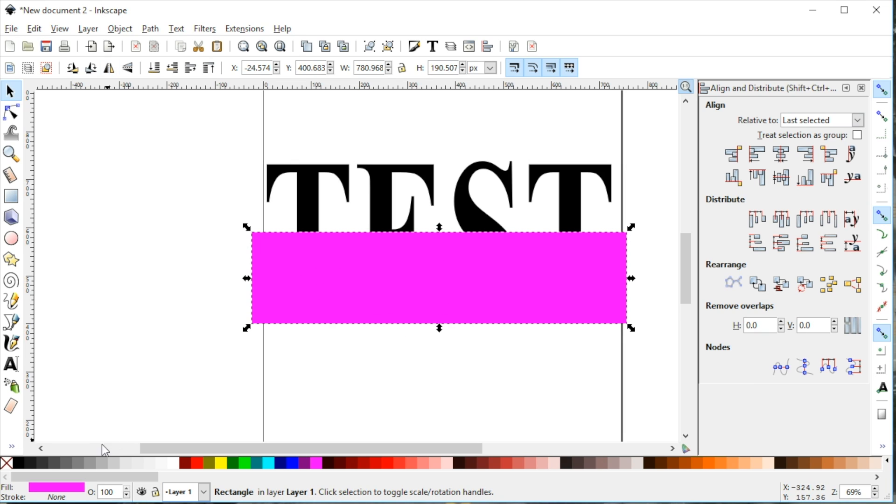
# Remove the bar's fill and give it a lime green stroke.
pyautogui.rightClick(7, 463)
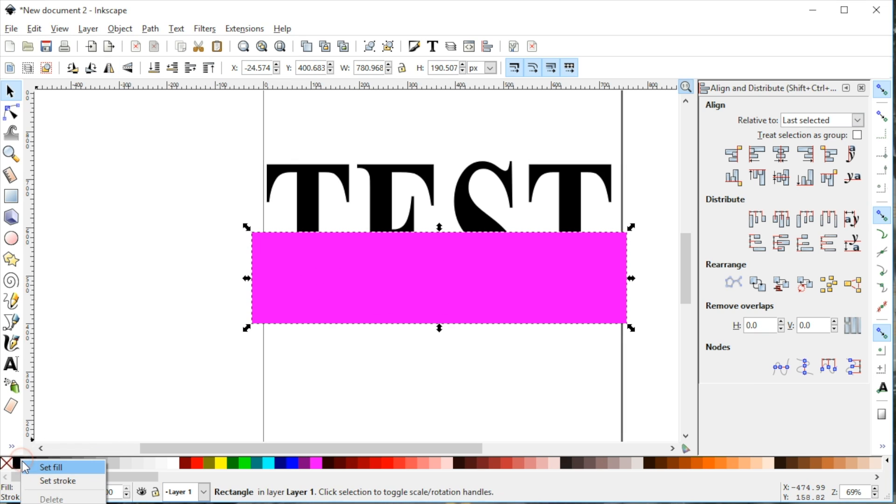
pyautogui.click(46, 481)
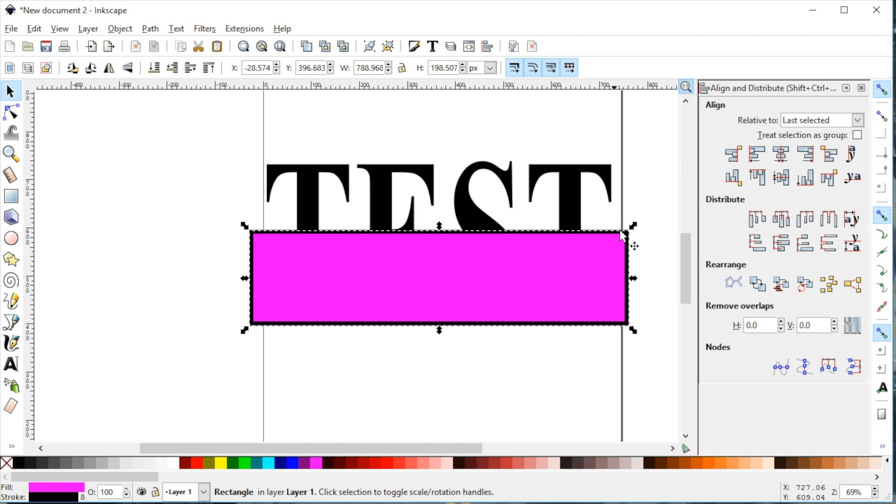
pyautogui.moveTo(54, 441)
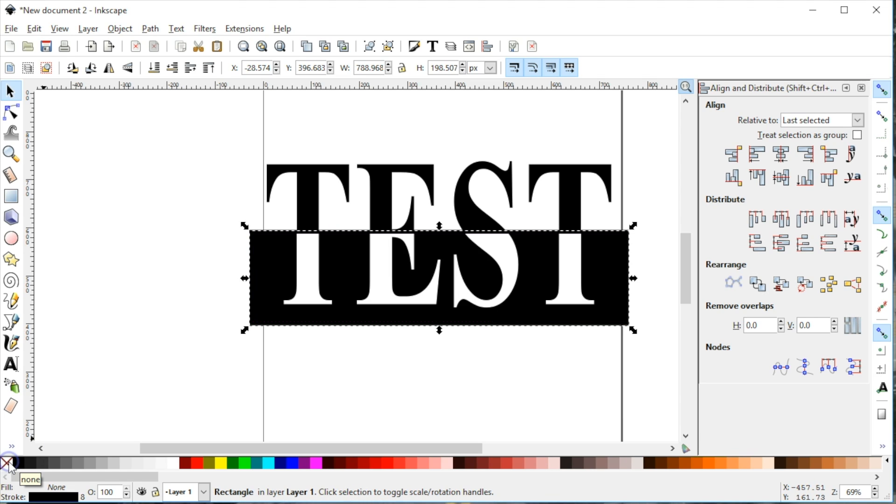
pyautogui.moveTo(244, 469)
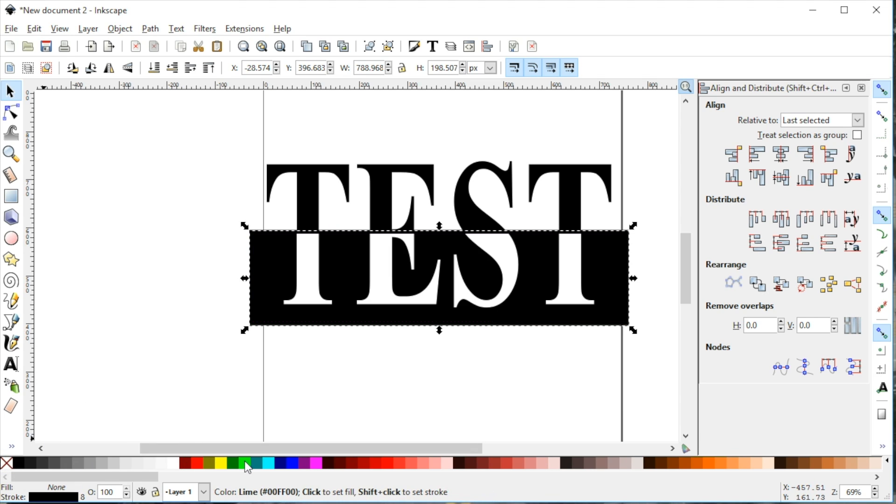
pyautogui.click(243, 465)
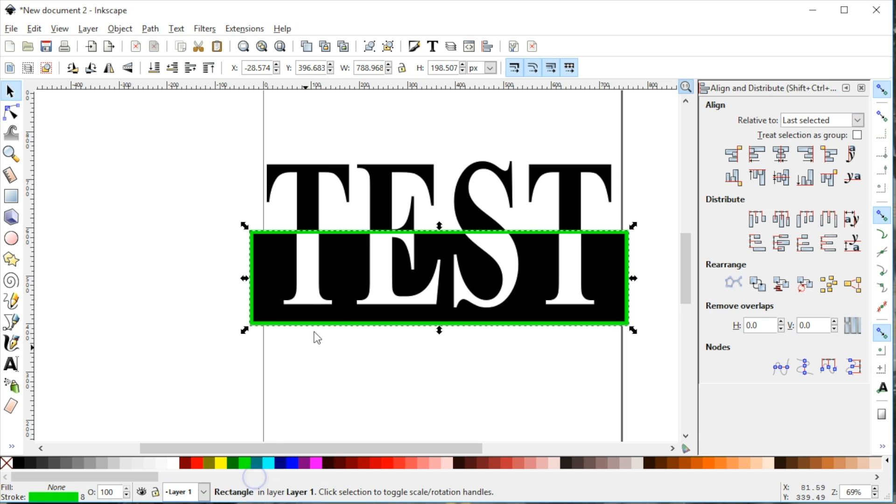
pyautogui.moveTo(72, 474)
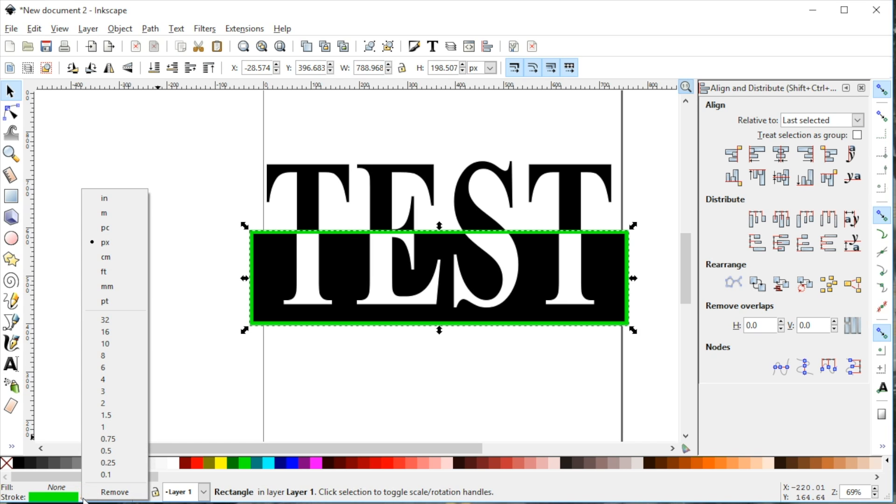
pyautogui.moveTo(120, 345)
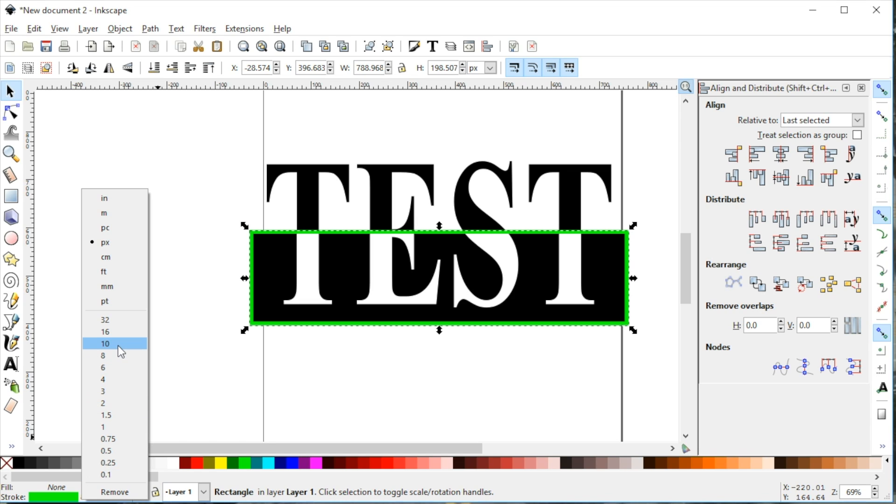
# Set the green stroke width to 10 then 16 px, and select the lettered black bar.
pyautogui.click(105, 344)
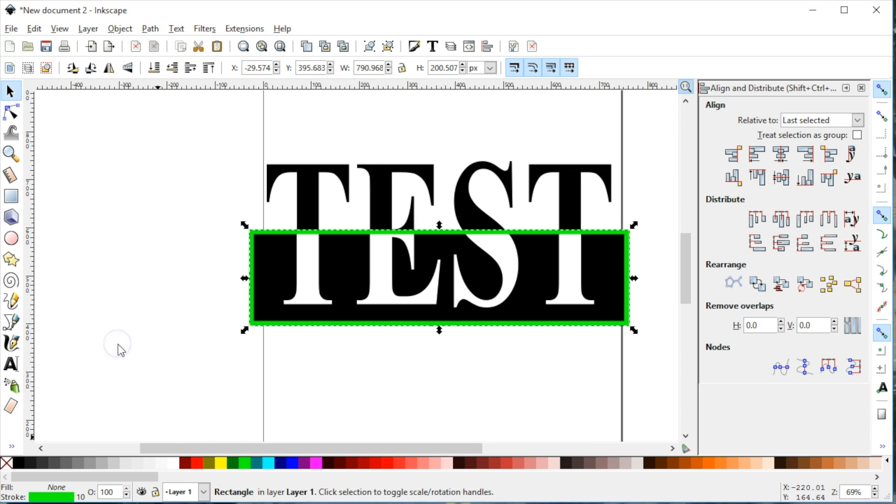
pyautogui.click(79, 497)
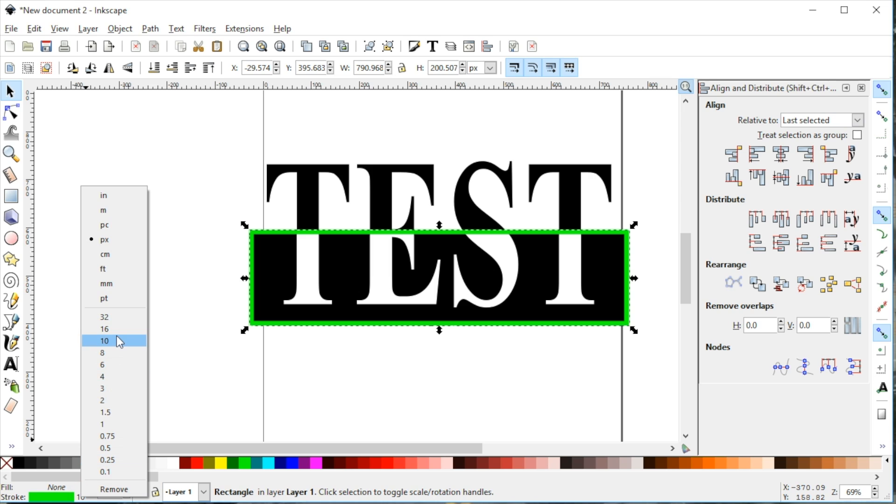
pyautogui.click(105, 328)
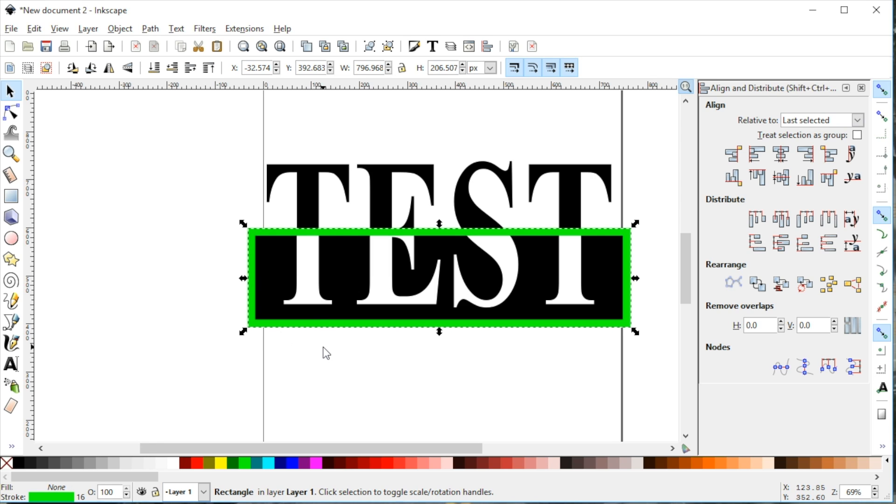
pyautogui.click(329, 362)
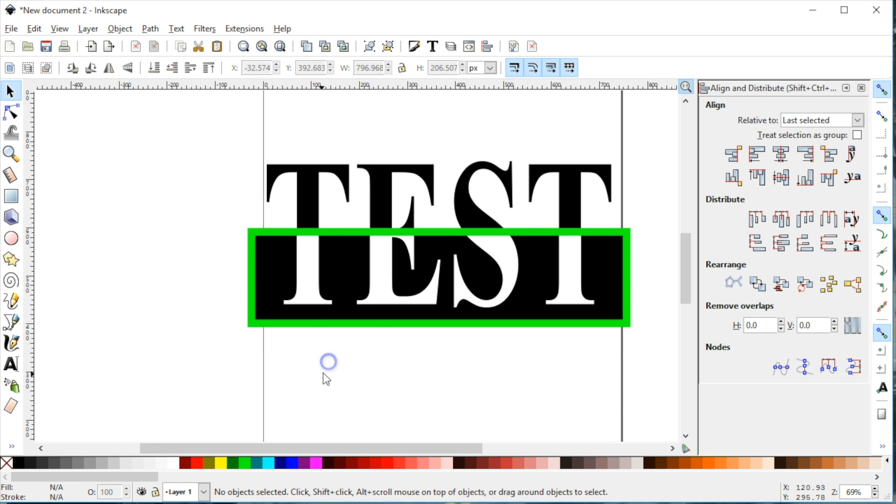
pyautogui.click(378, 245)
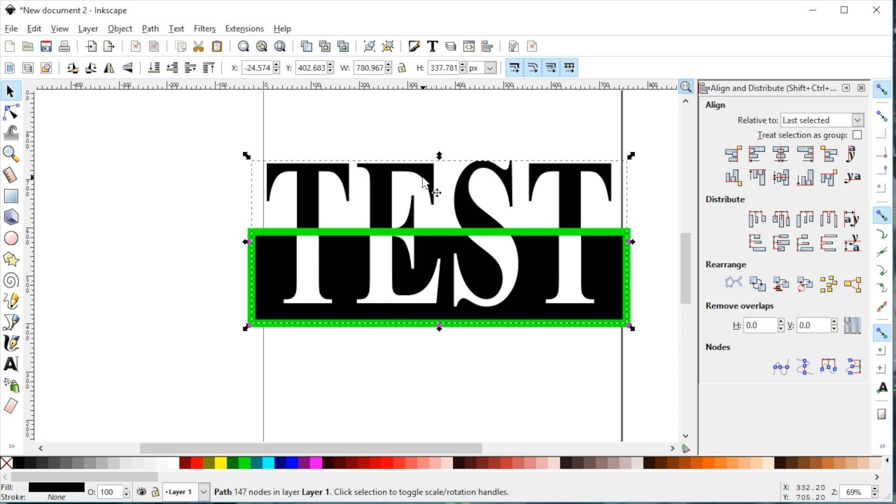
# Convert the rectangle's green stroke into its own filled path with Stroke to Path.
pyautogui.click(399, 240)
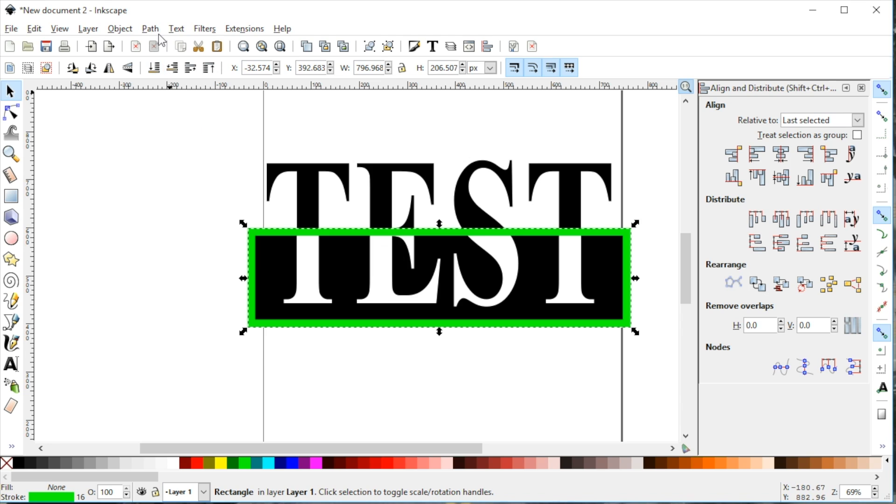
pyautogui.click(150, 28)
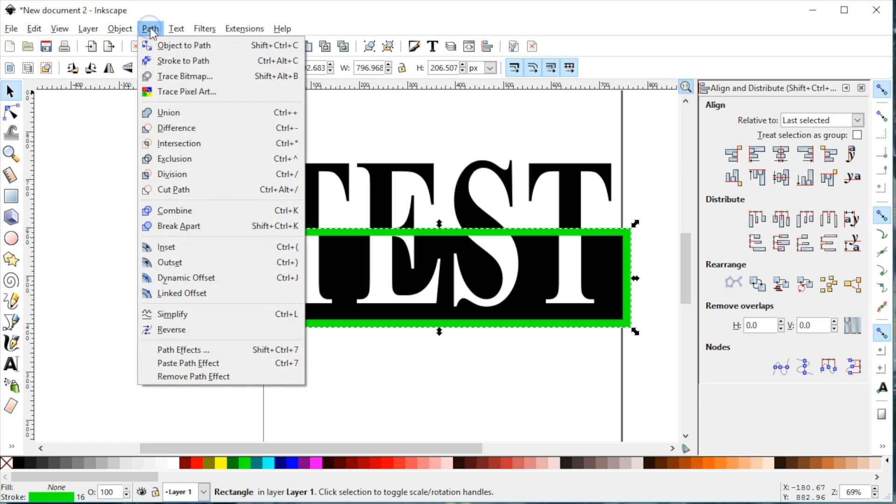
pyautogui.moveTo(184, 62)
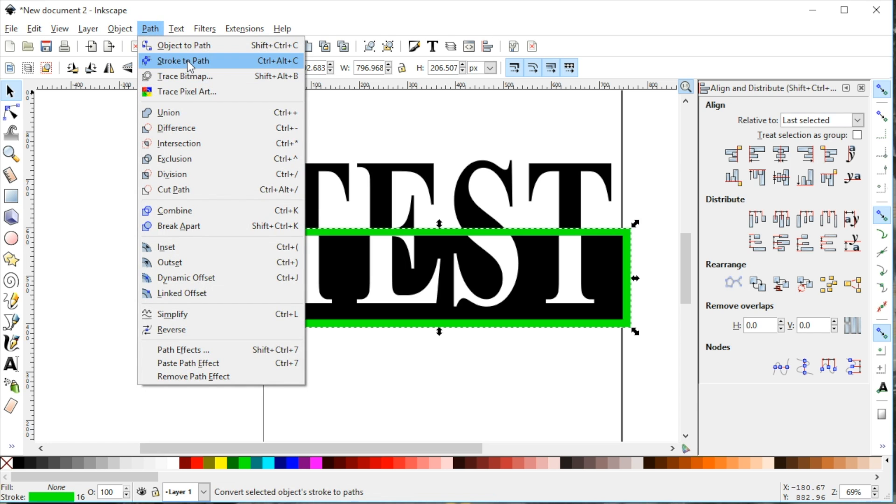
pyautogui.click(183, 61)
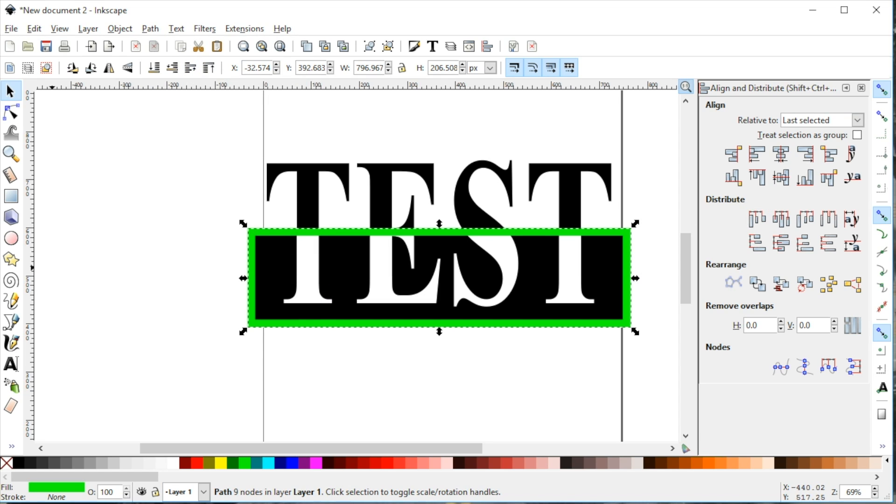
pyautogui.click(9, 110)
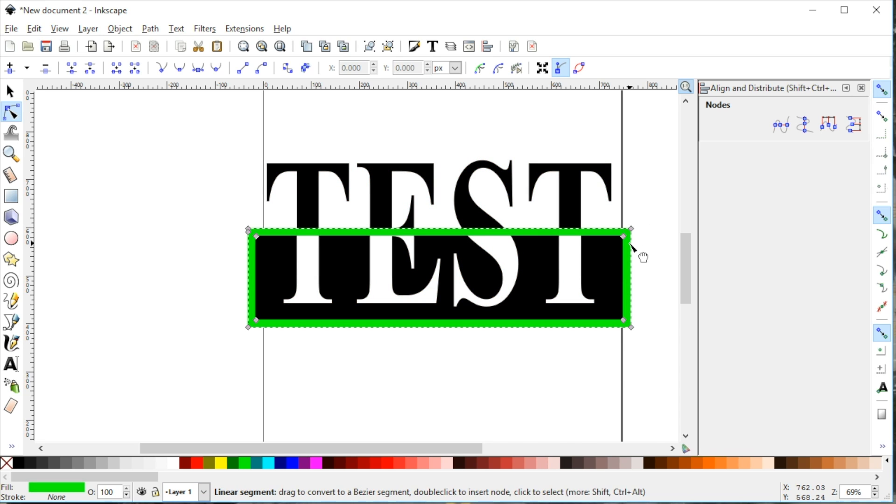
pyautogui.moveTo(629, 244)
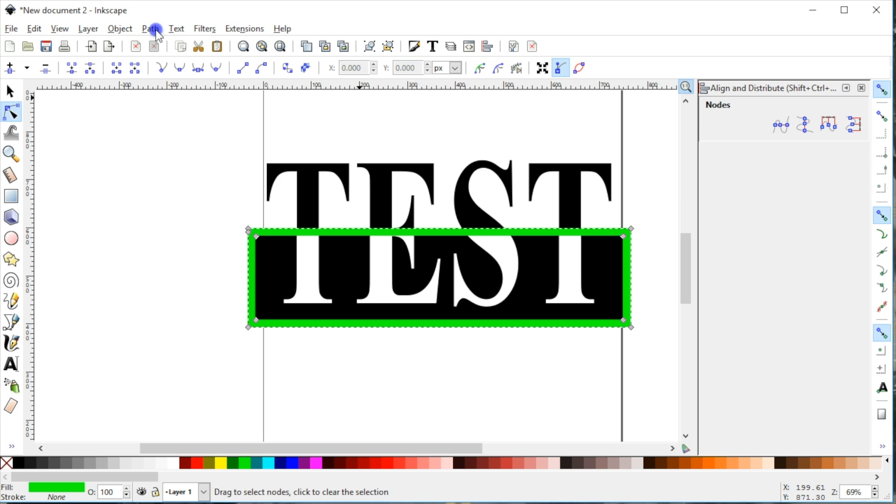
pyautogui.click(149, 28)
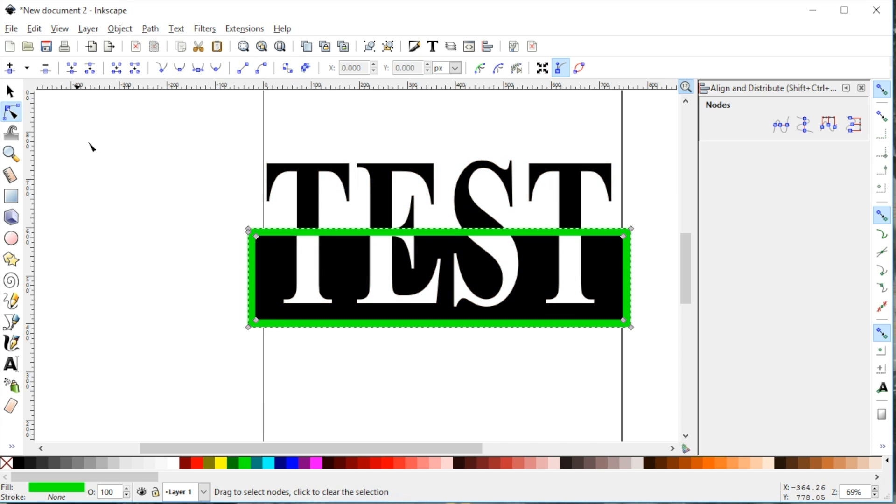
pyautogui.click(9, 91)
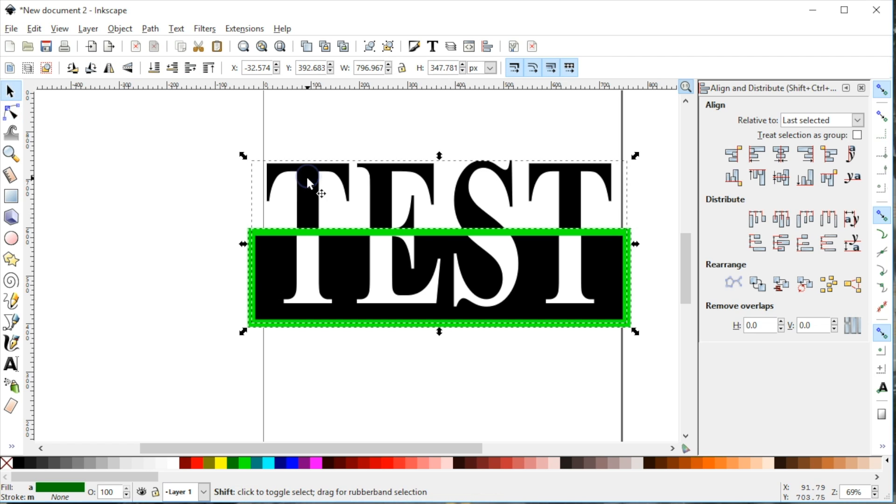
# Union the green frame with the lettered black bar into one solid path.
pyautogui.click(120, 28)
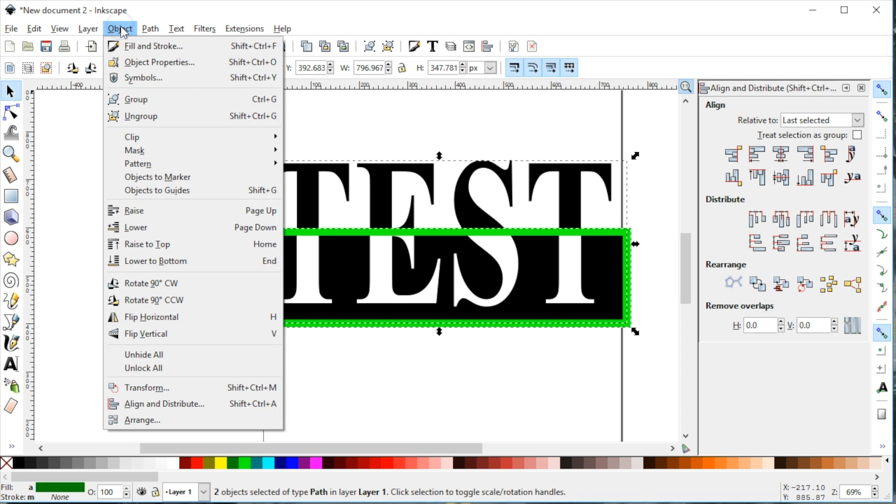
pyautogui.click(151, 28)
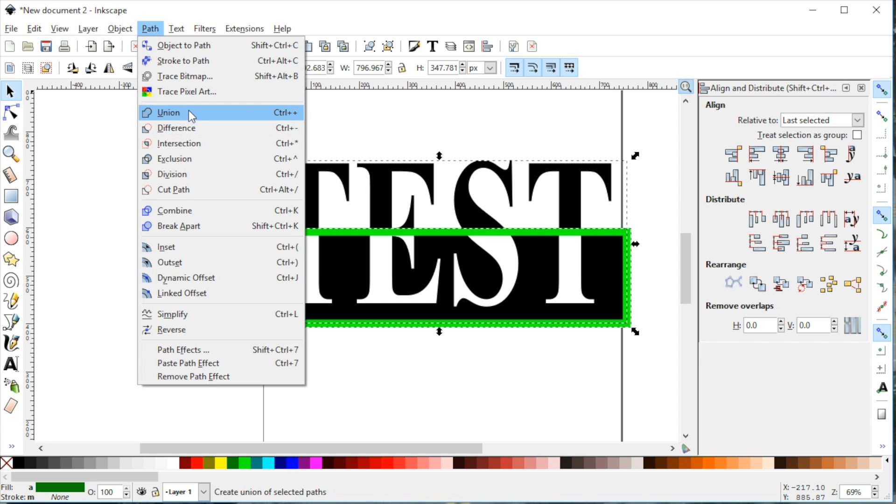
pyautogui.click(170, 112)
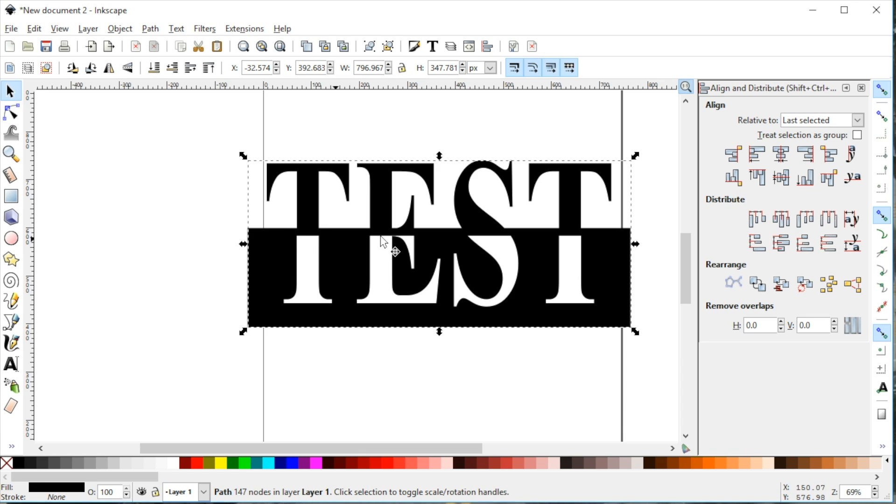
pyautogui.moveTo(424, 245)
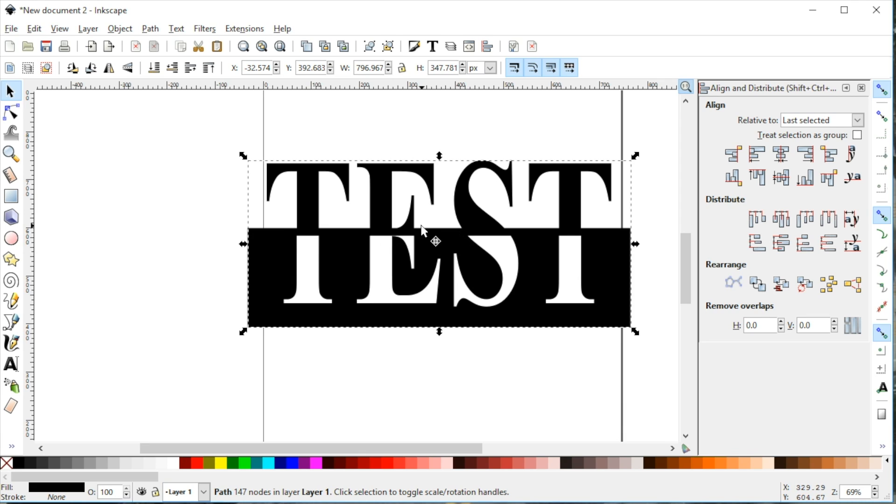